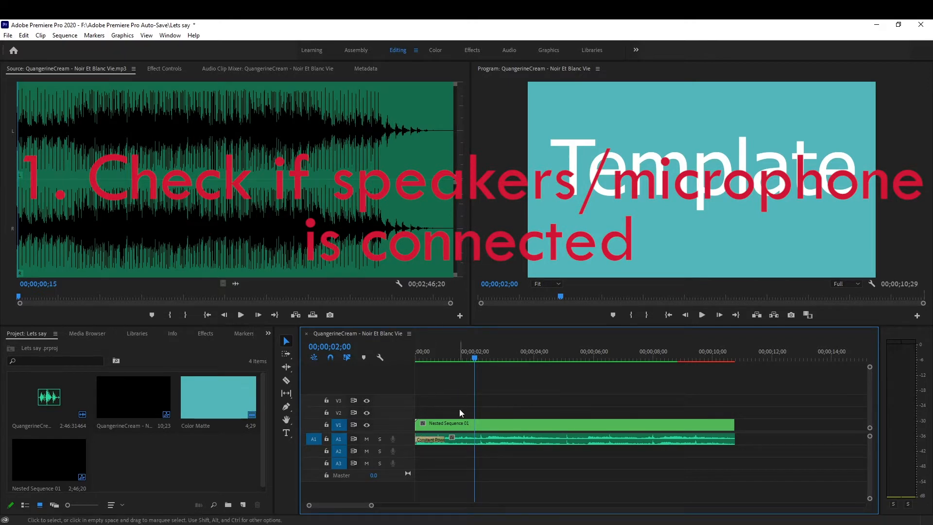
{"action": "mouse_move", "coordinate": [540, 396]}
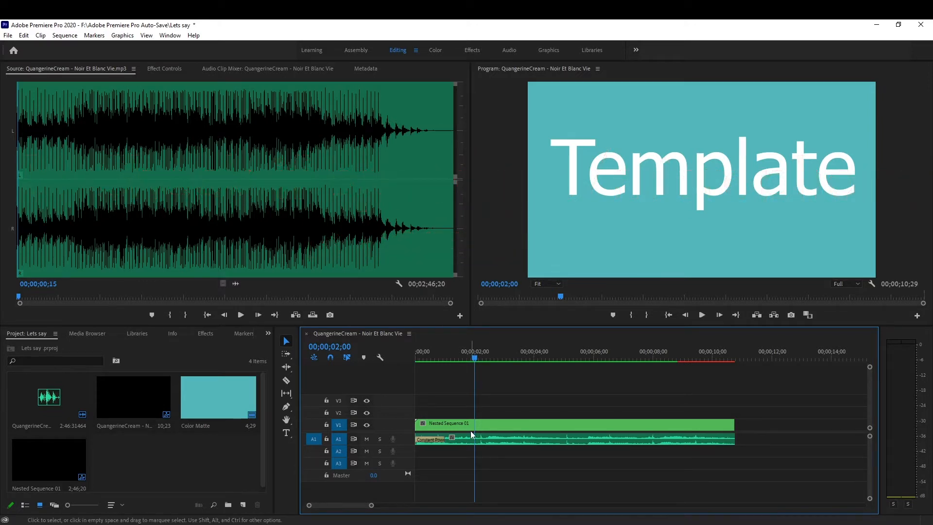
{"action": "mouse_move", "coordinate": [395, 446]}
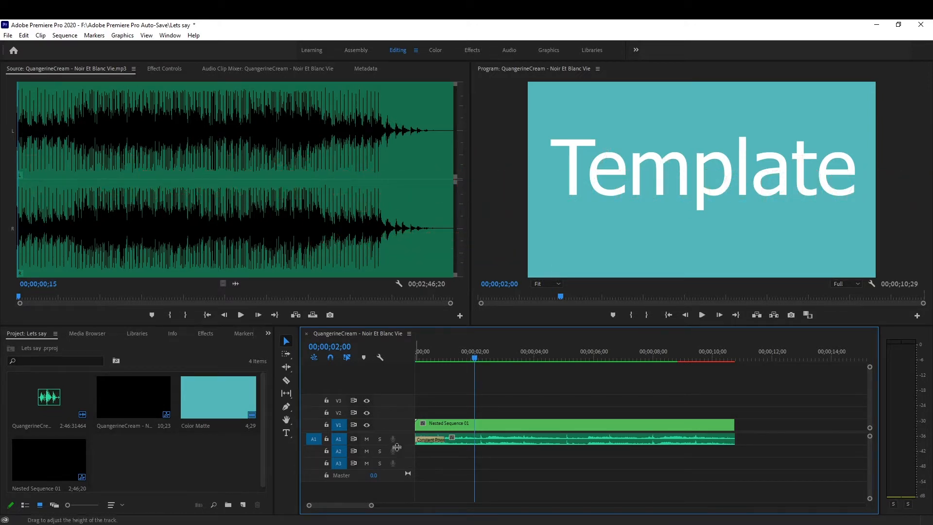
{"action": "mouse_move", "coordinate": [393, 462]}
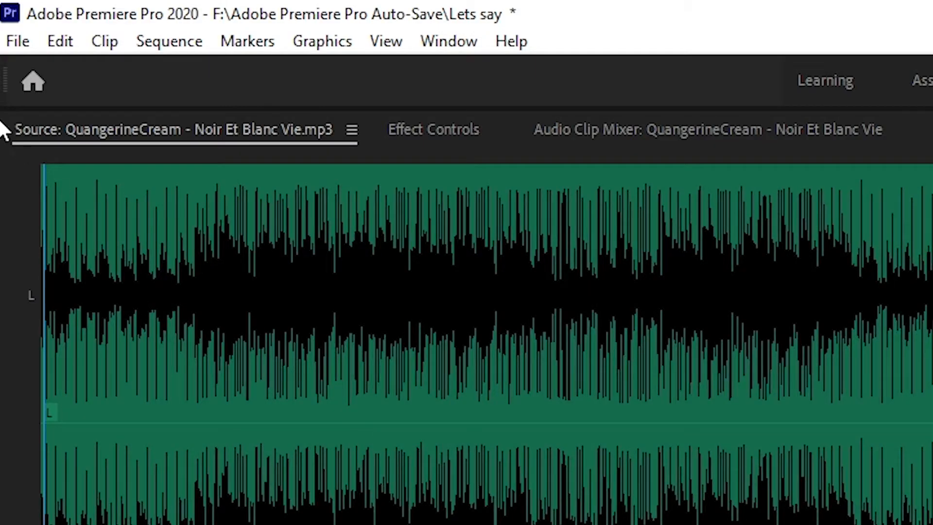
Reach the Audio Hardware preferences via the Edit menu, showing MME with no default input.
{"action": "left_click", "coordinate": [59, 41]}
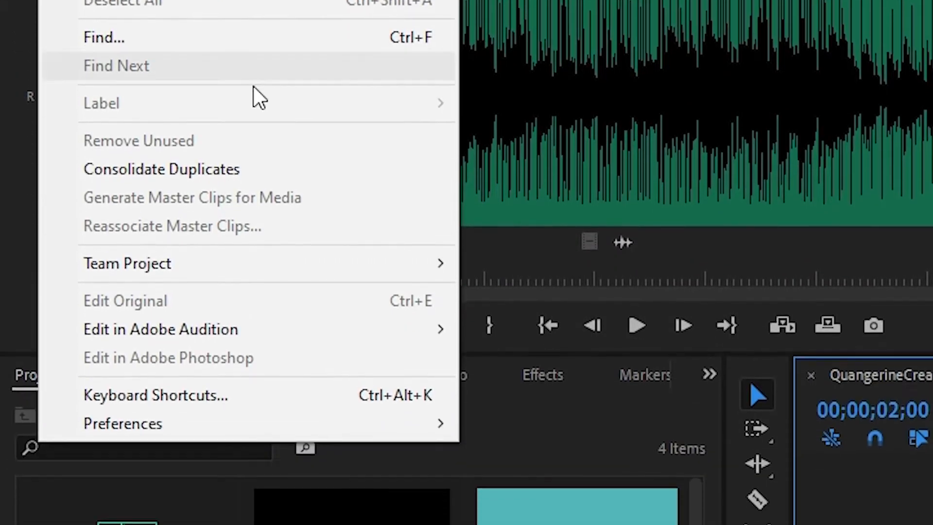
{"action": "mouse_move", "coordinate": [122, 259]}
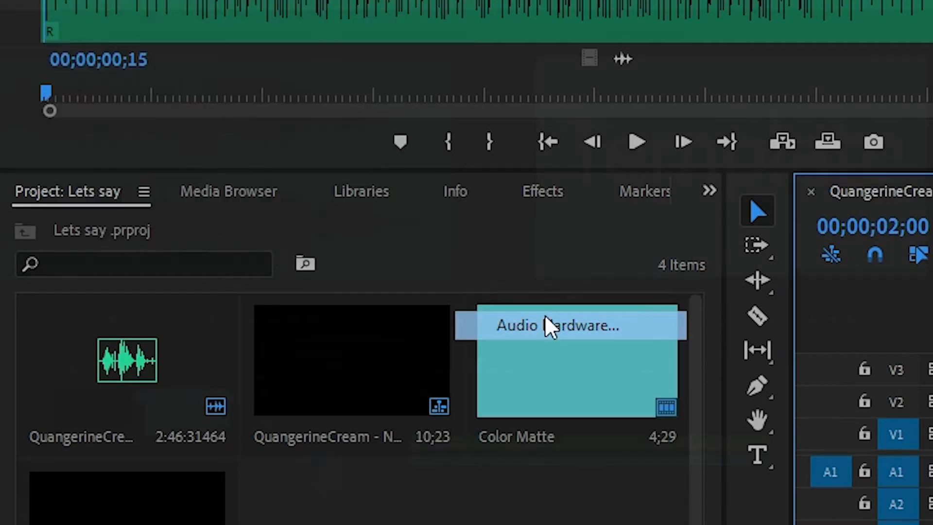
{"action": "left_click", "coordinate": [554, 324]}
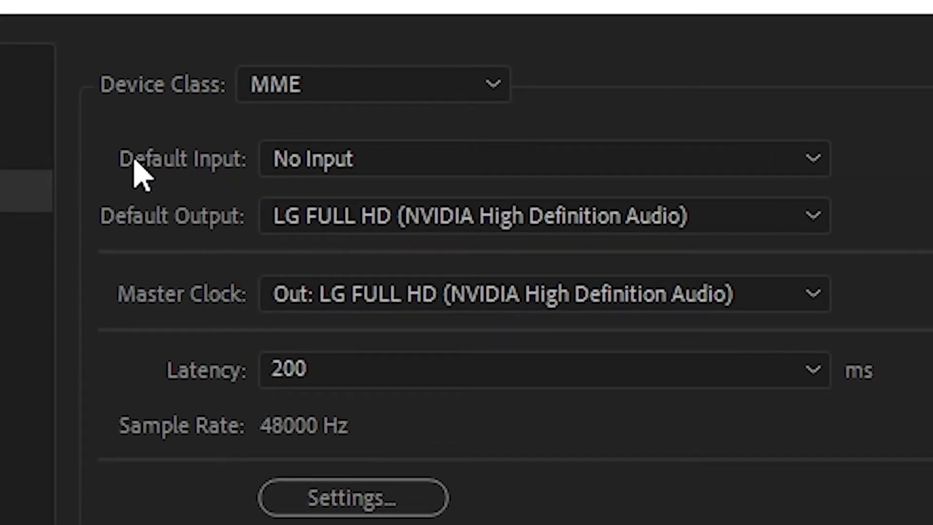
{"action": "mouse_move", "coordinate": [208, 179]}
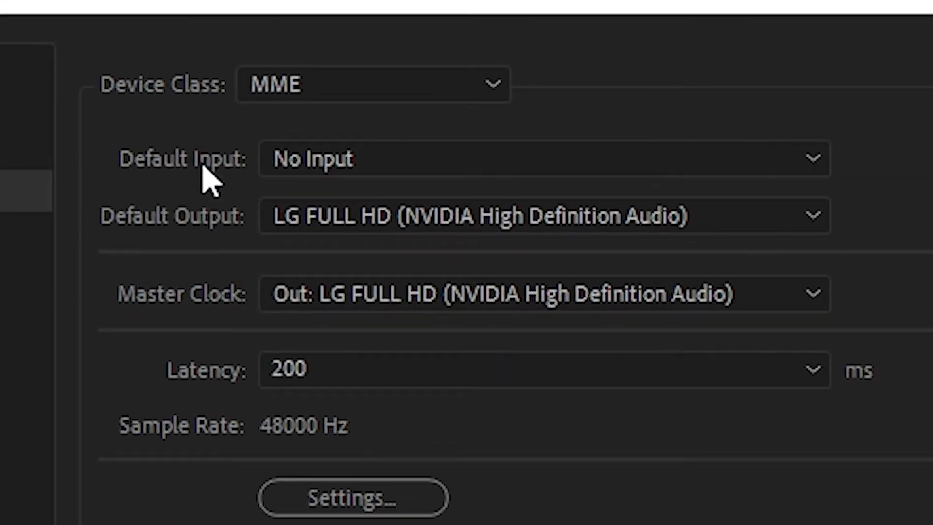
{"action": "mouse_move", "coordinate": [214, 224]}
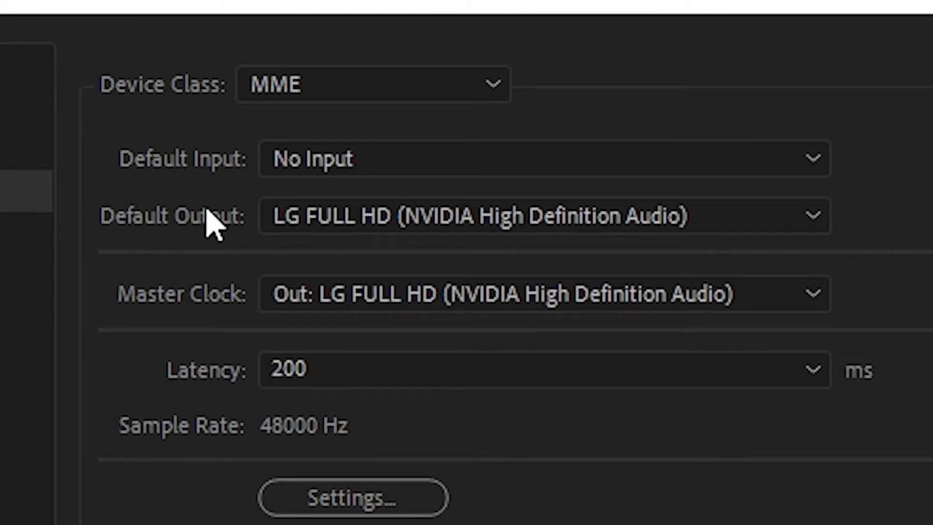
{"action": "mouse_move", "coordinate": [211, 214]}
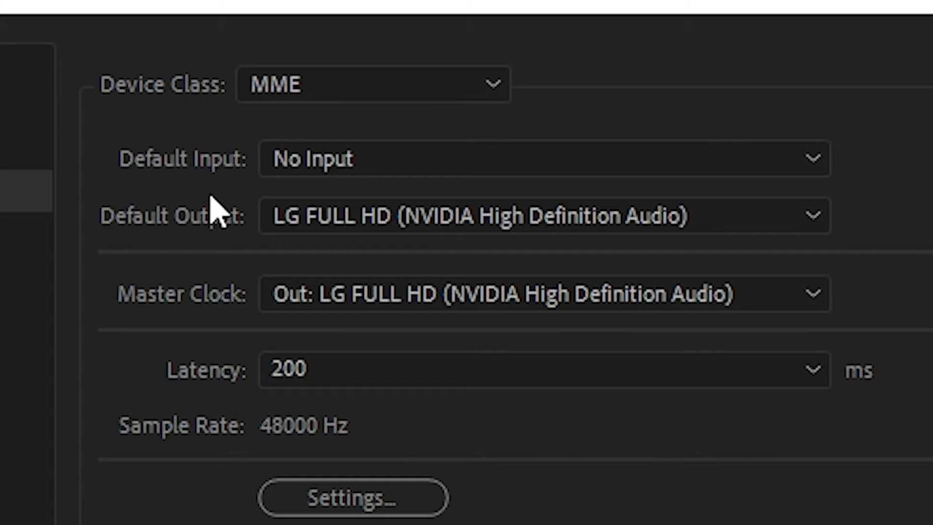
{"action": "mouse_move", "coordinate": [238, 179]}
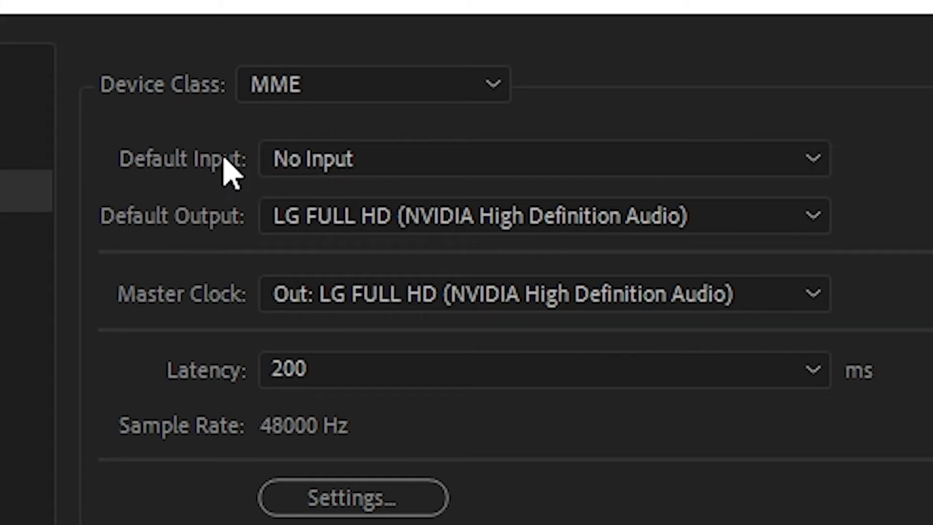
{"action": "mouse_move", "coordinate": [309, 166]}
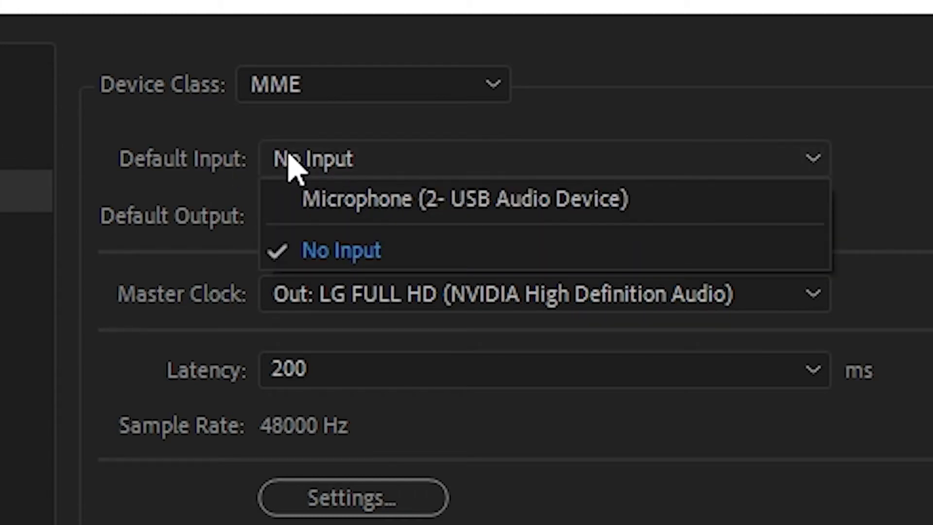
Choose Microphone (2- USB Audio Device) as the default input, replacing the no-input setting.
{"action": "left_click", "coordinate": [341, 250]}
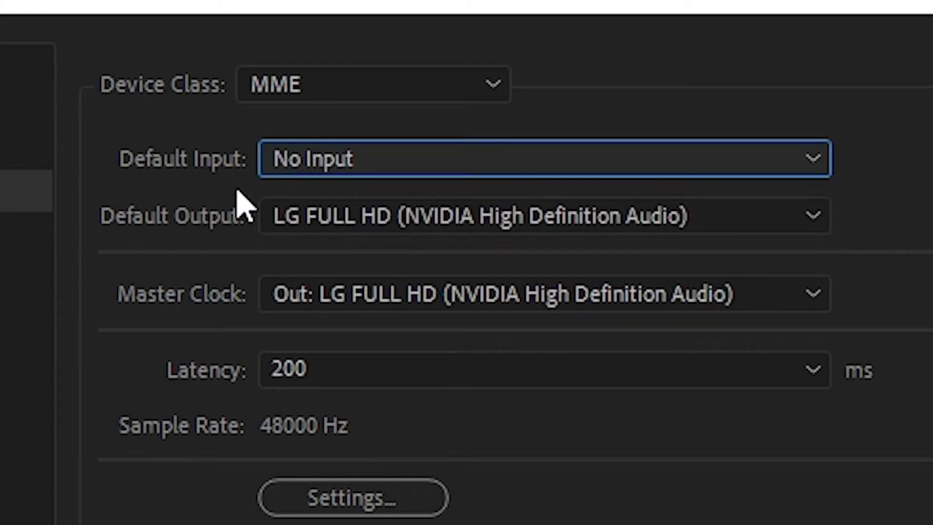
{"action": "left_click", "coordinate": [542, 158]}
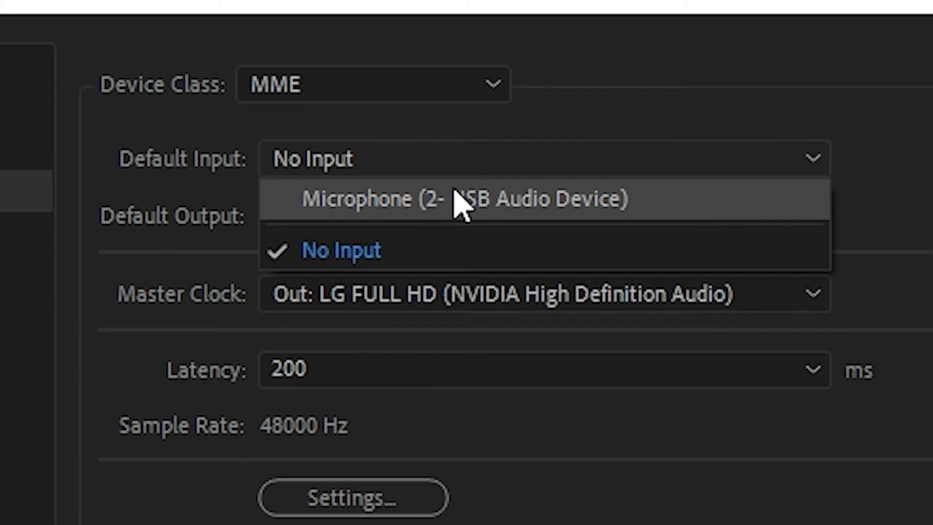
{"action": "left_click", "coordinate": [461, 198]}
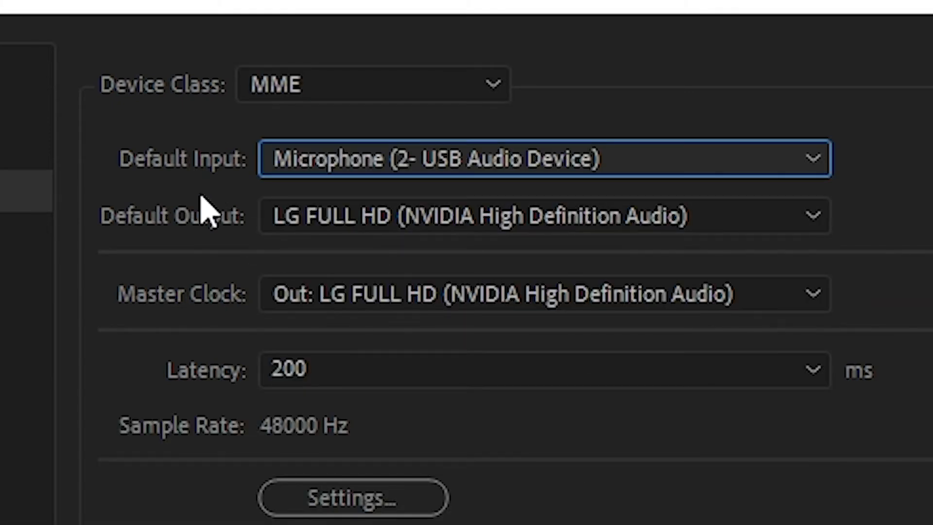
{"action": "mouse_move", "coordinate": [322, 217]}
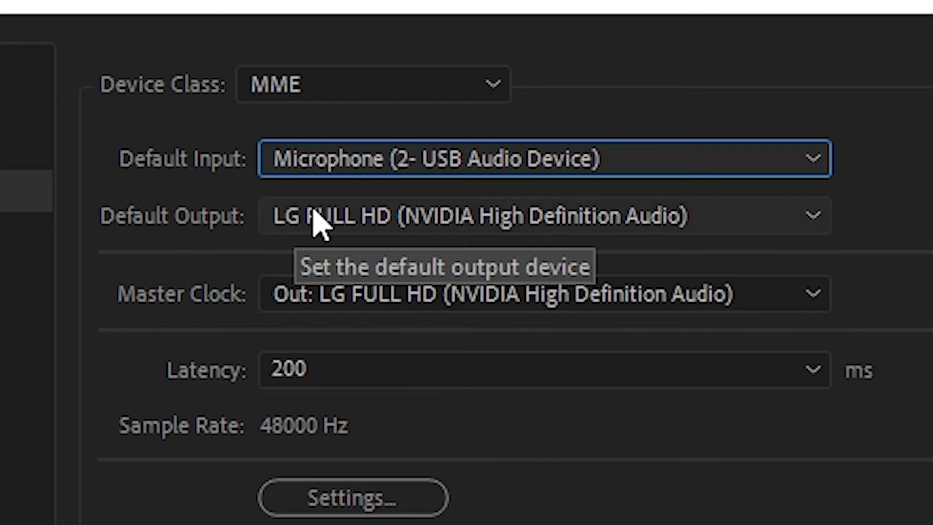
Make Headphones (3- Mpow H17 Stereo) the default output, confirm the warning and apply the settings.
{"action": "left_click", "coordinate": [541, 215]}
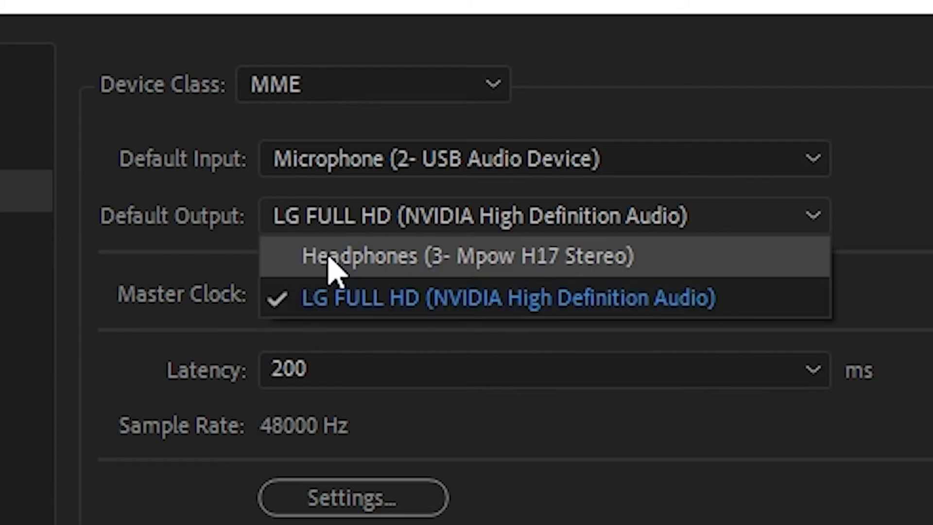
{"action": "left_click", "coordinate": [469, 255]}
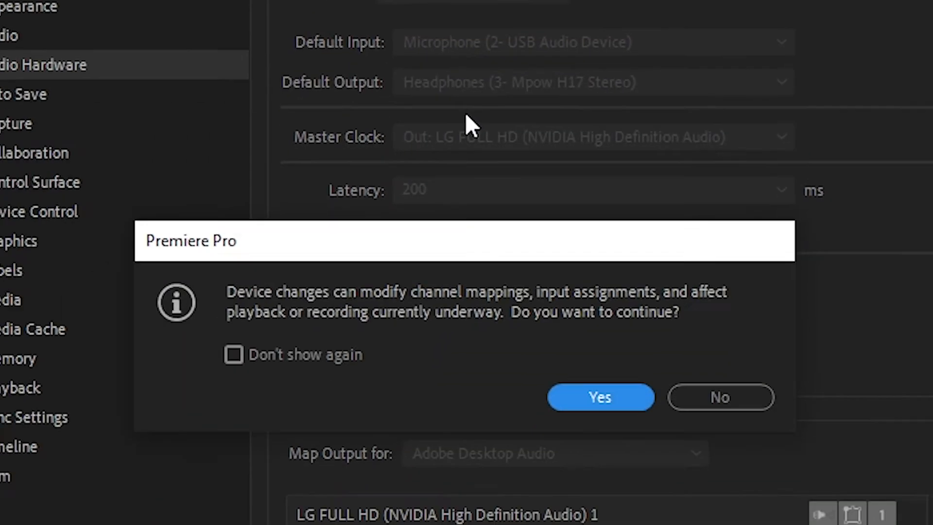
{"action": "left_click", "coordinate": [599, 396]}
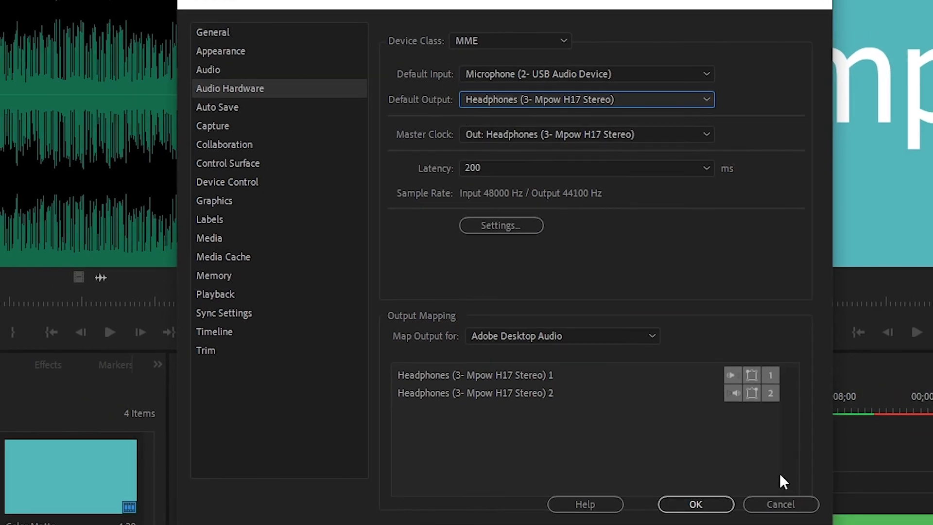
{"action": "left_click", "coordinate": [693, 504]}
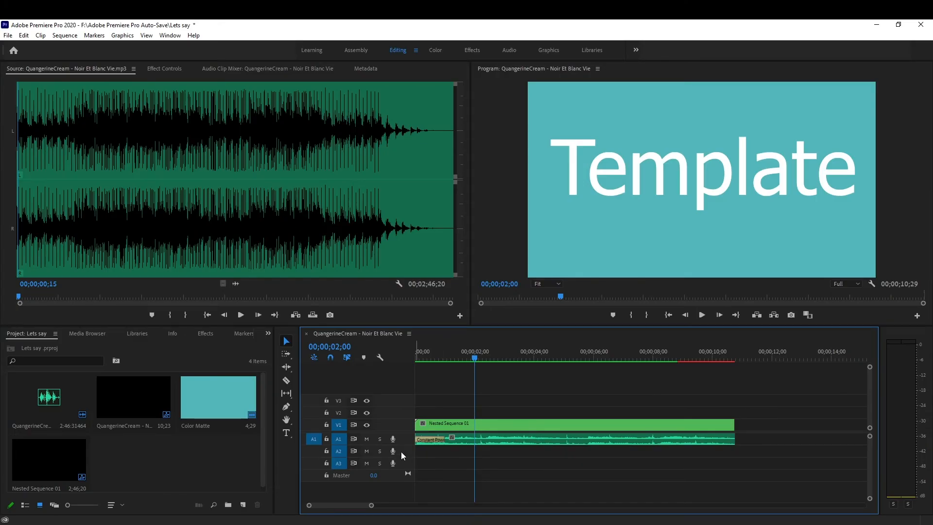
{"action": "mouse_move", "coordinate": [392, 463]}
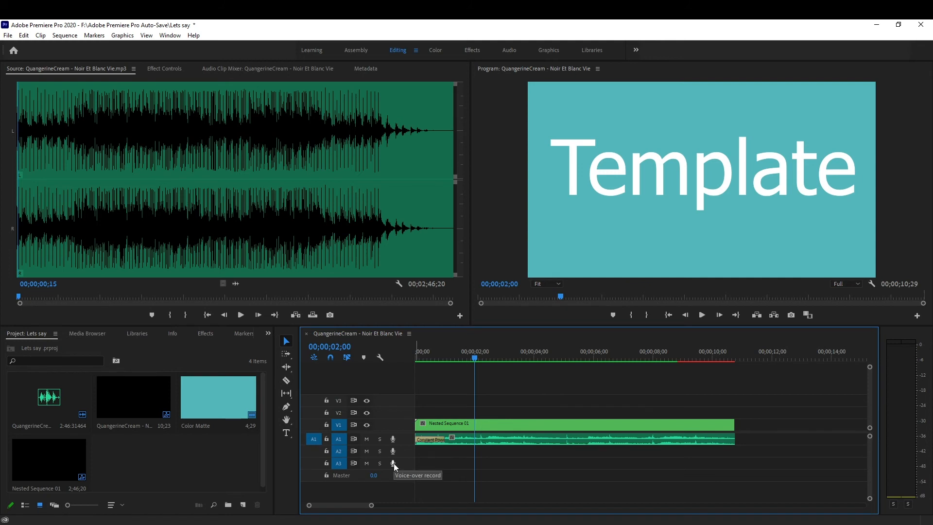